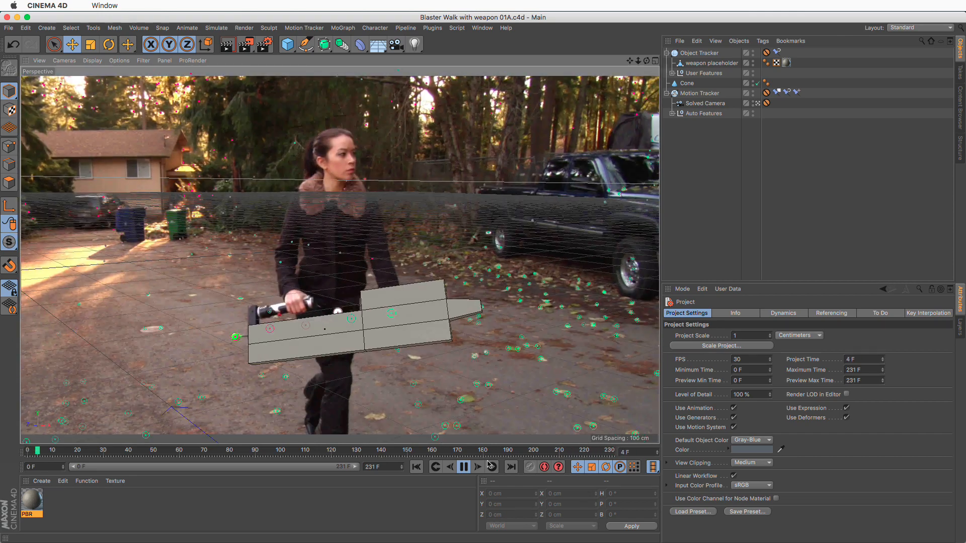
- Open the Layout dropdown at the top right of the window
left_click(945, 27)
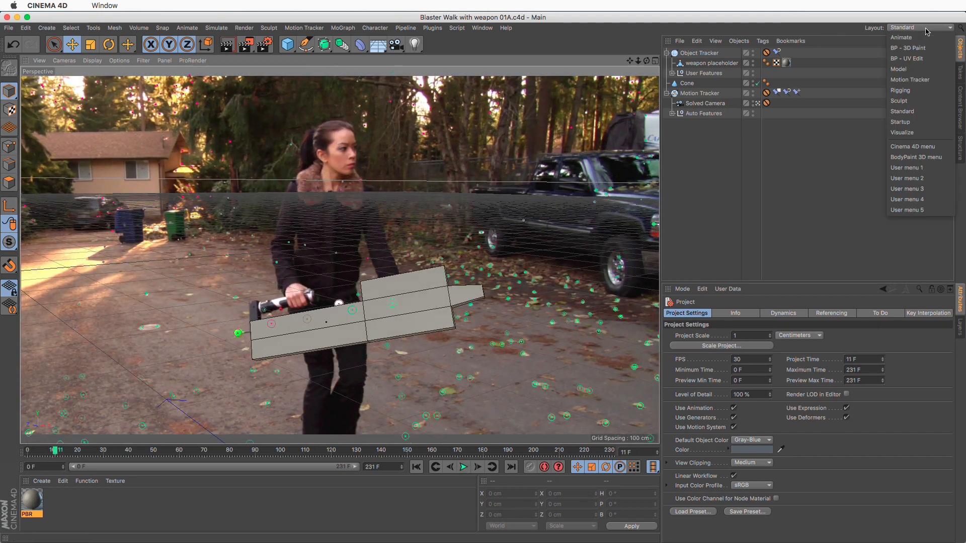
- Choose the Motion Tracker layout from the Layout list
left_click(909, 80)
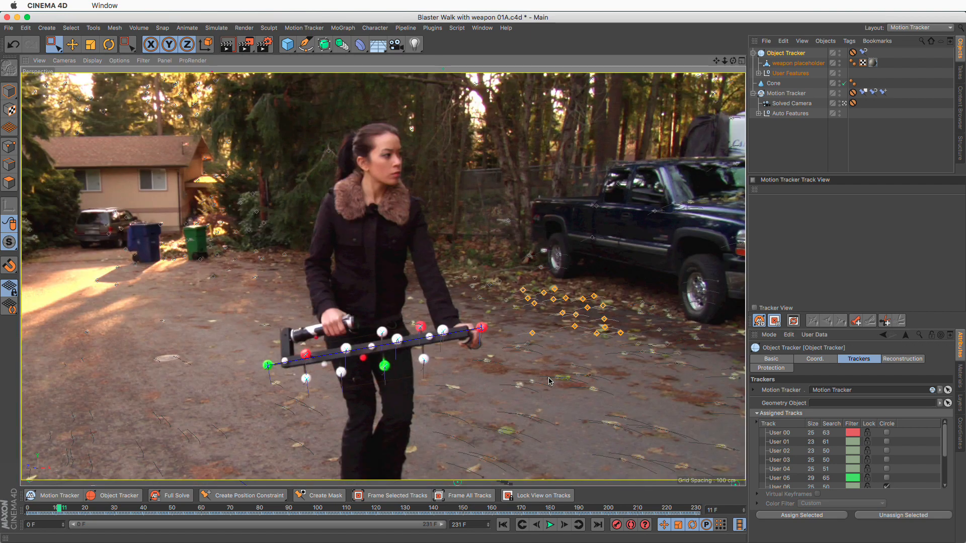
mouse_move(571, 356)
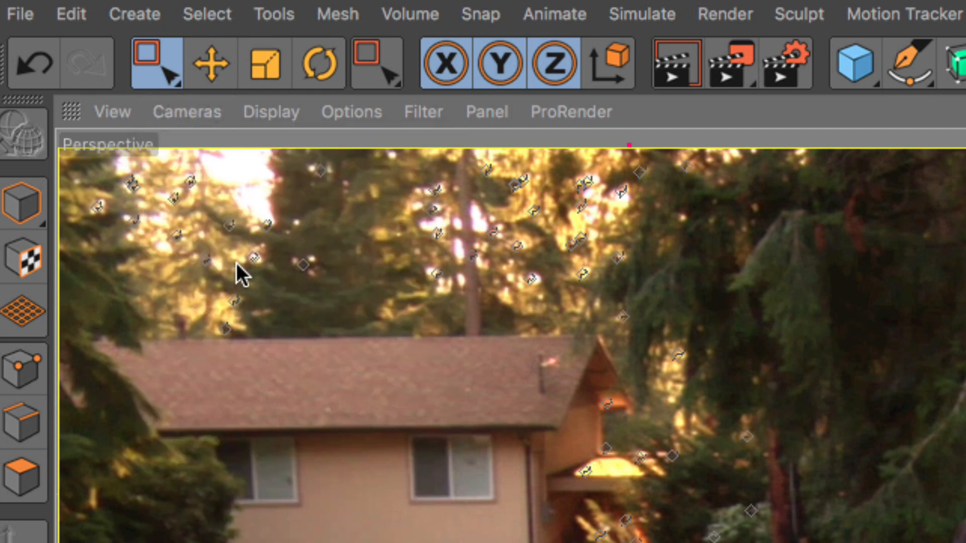
- Open the viewport's View menu to reach the Film Move option
left_click(112, 111)
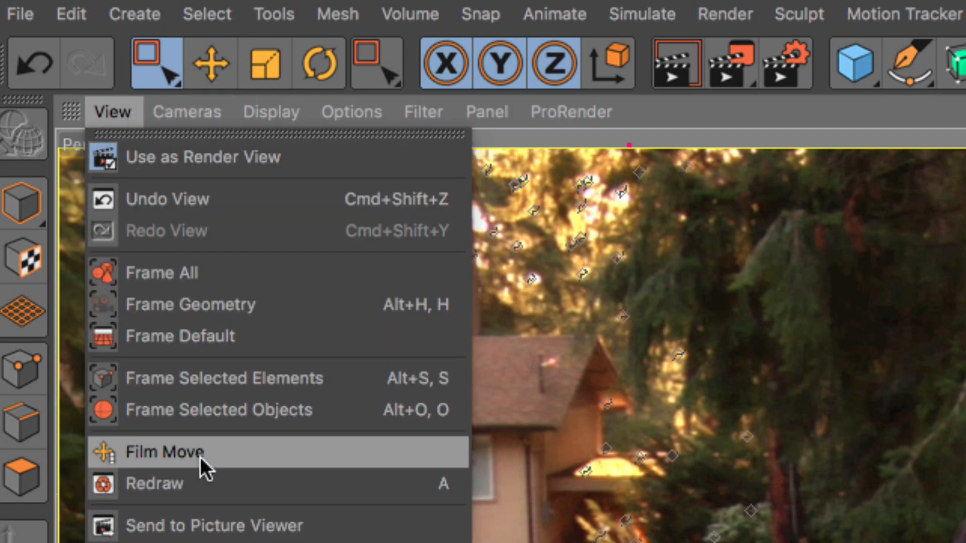
mouse_move(526, 481)
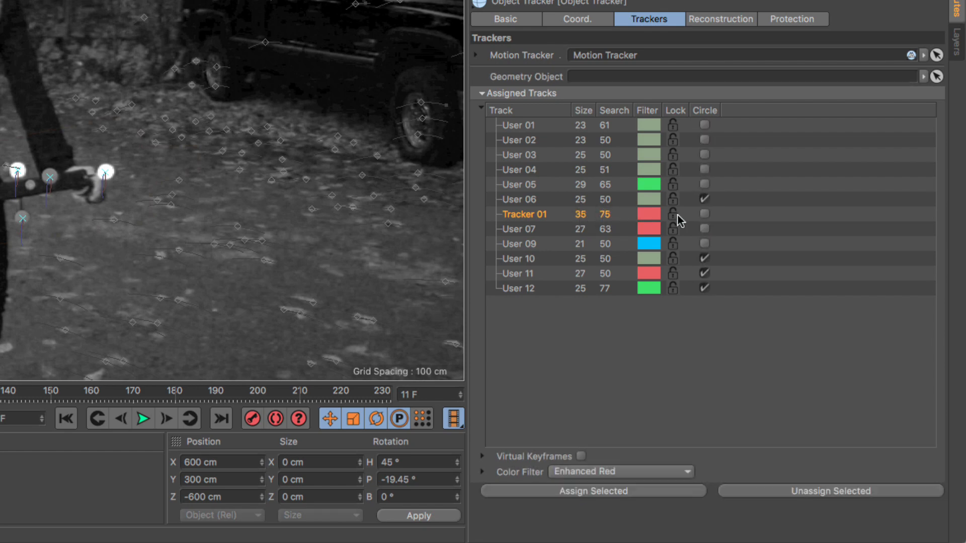
- Adjust Tracker 01's setting and open the track list's context menu for grouping
left_click(705, 214)
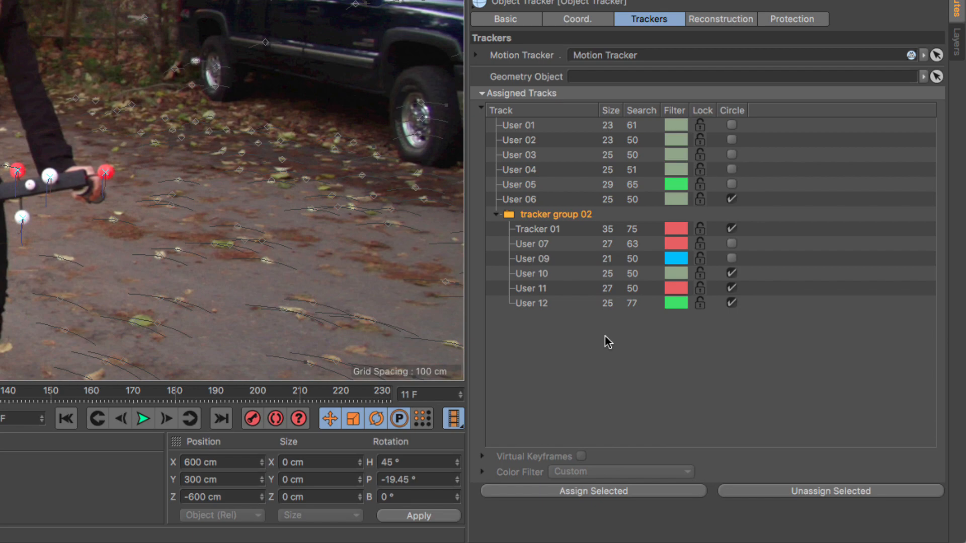
right_click(518, 170)
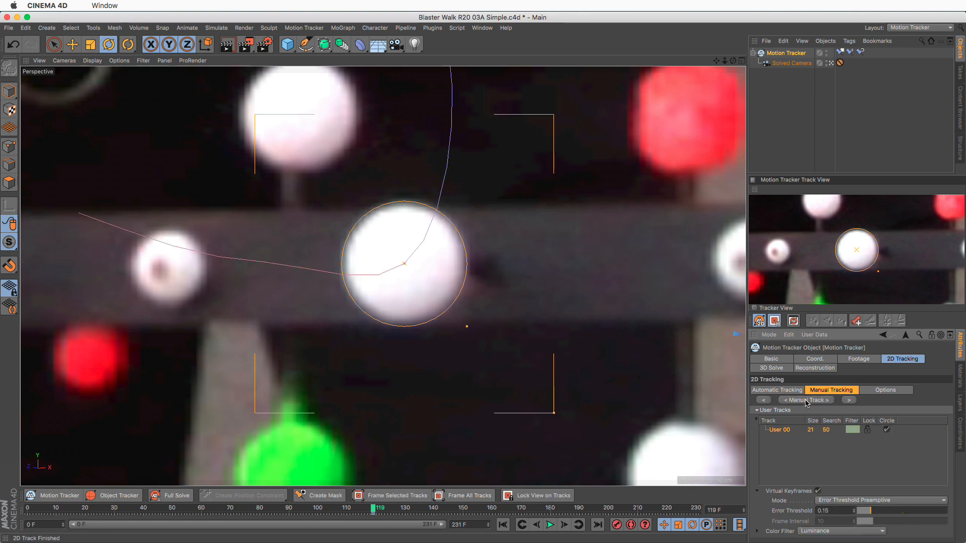
- Manually track User 00 on the white ball to the next frame
left_click(304, 27)
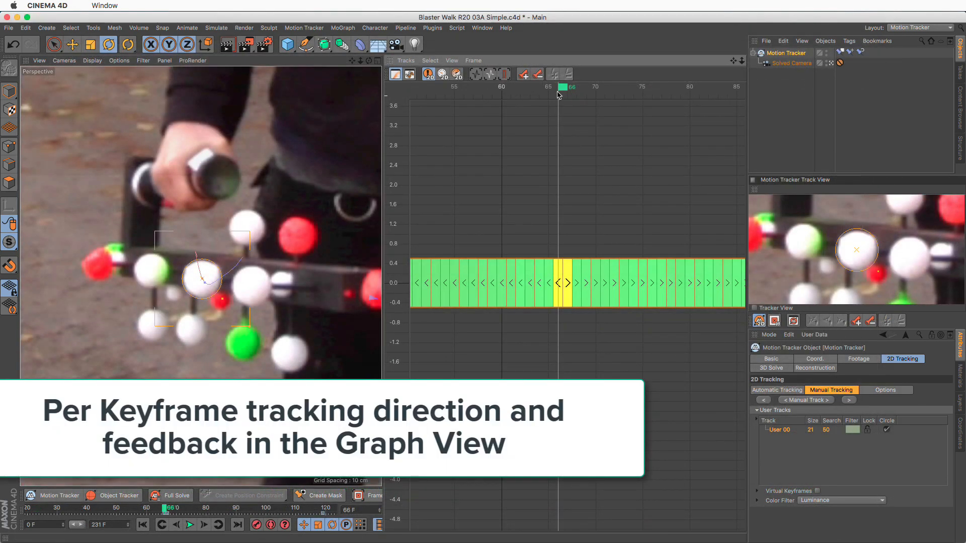
- Scrub the time marker from frame 66 to frame 72
left_click_drag(557, 87, 517, 87)
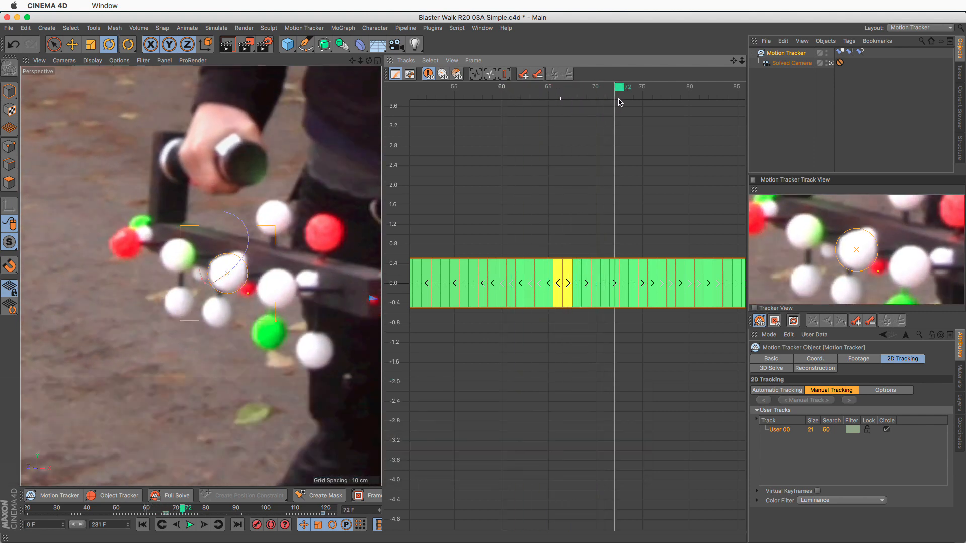
left_click(550, 87)
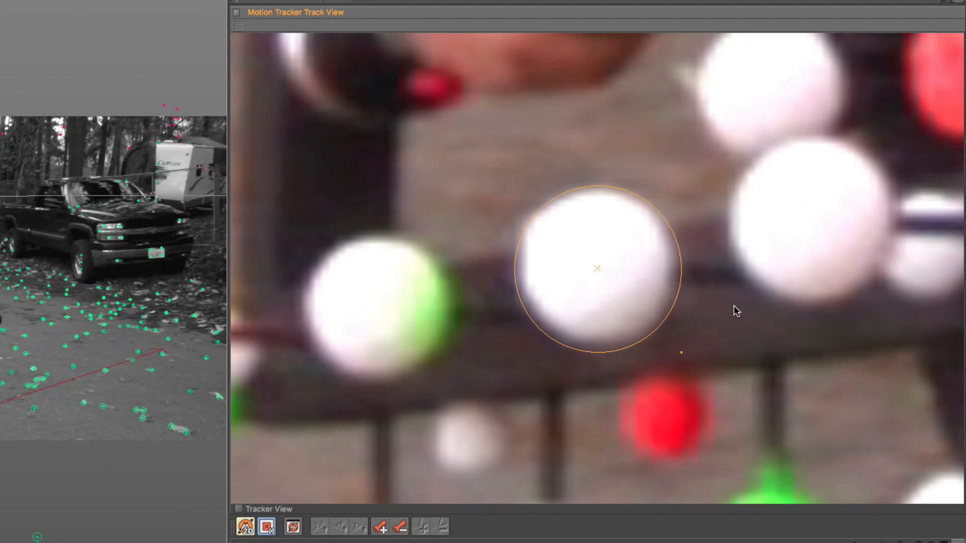
- Switch the magnified track view's display to greyscale via its View Settings
right_click(736, 311)
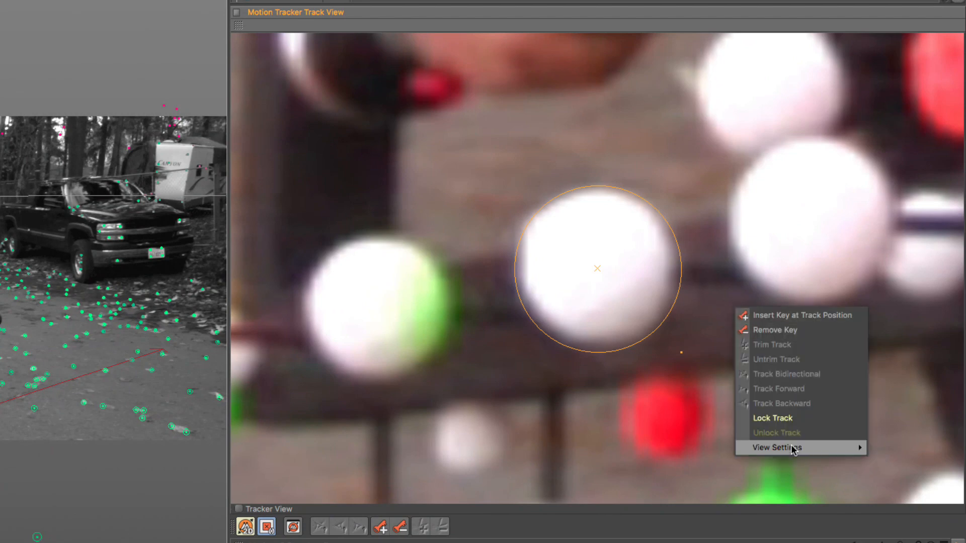
left_click(775, 447)
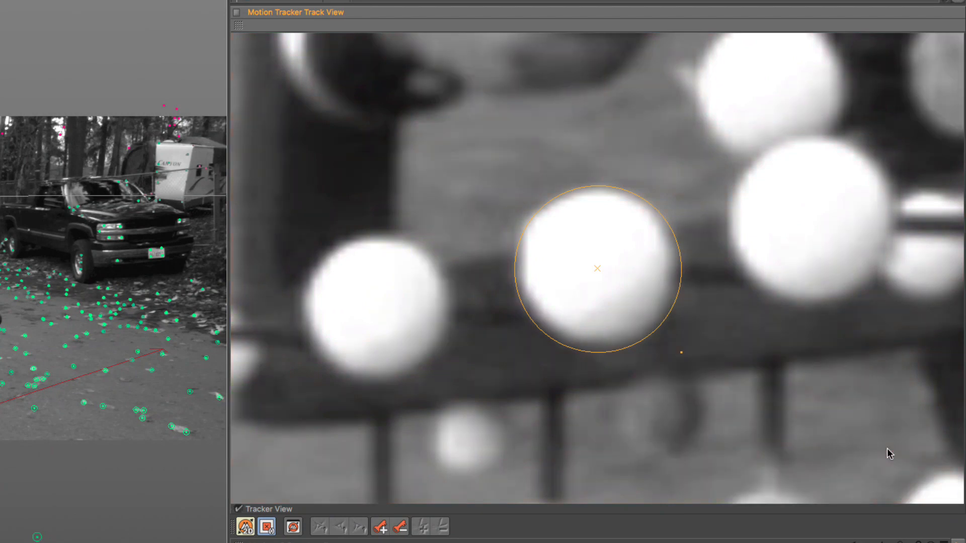